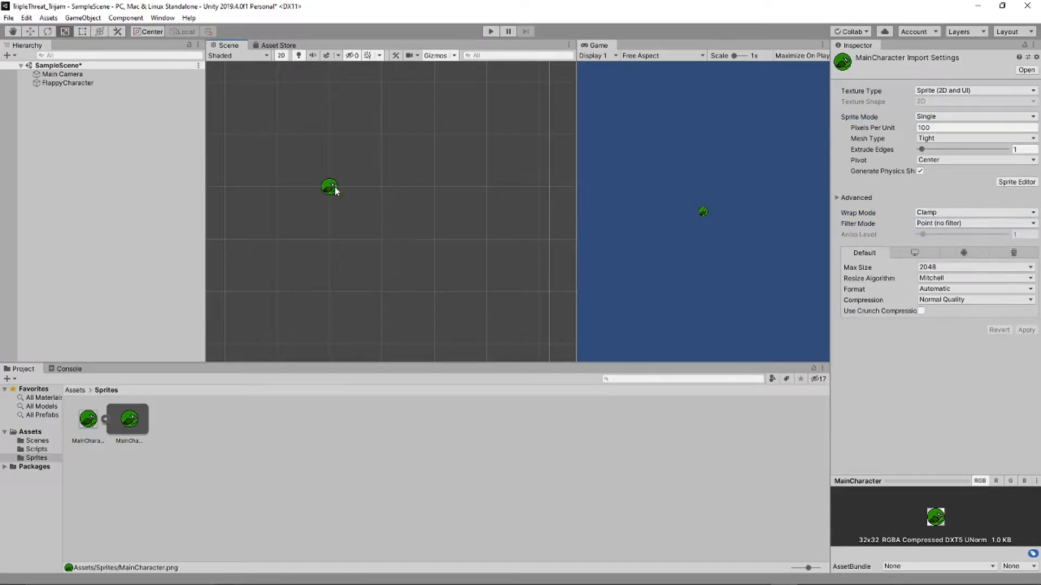
# Put FlappyCharacter on a new Player layer and give it a Rigidbody 2D
pyautogui.click(68, 83)
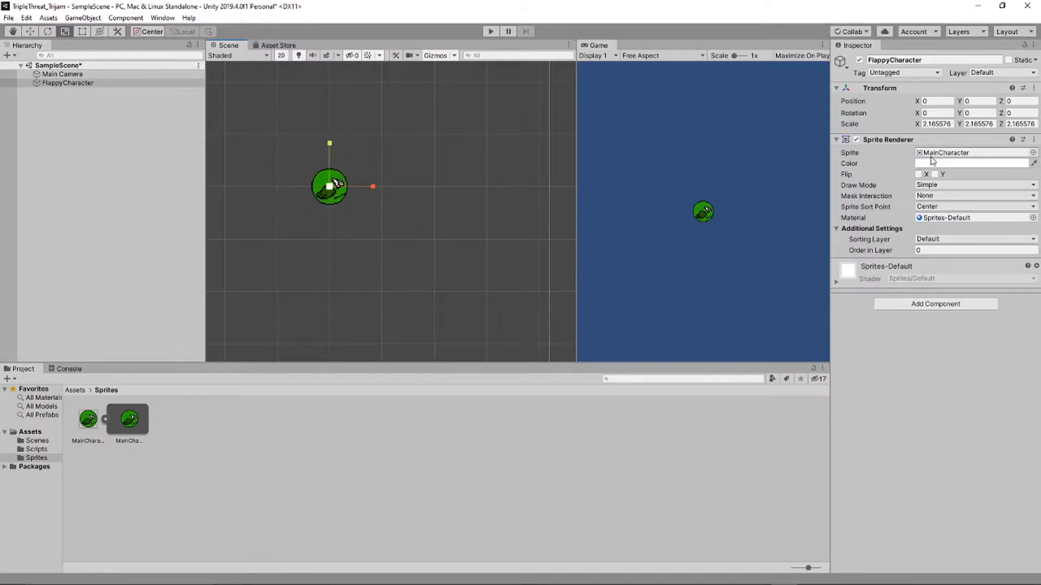
pyautogui.click(973, 163)
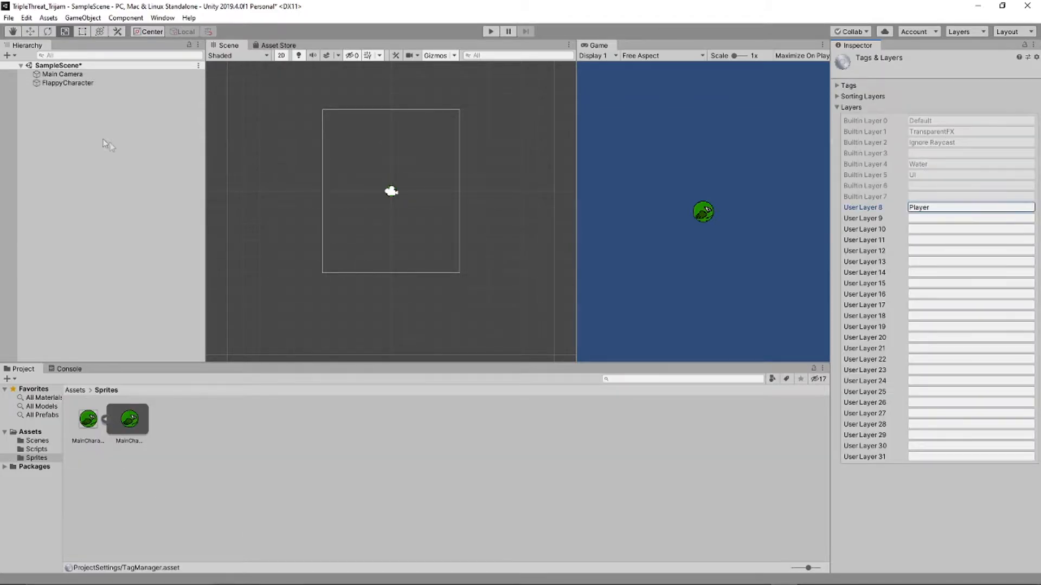
pyautogui.click(68, 83)
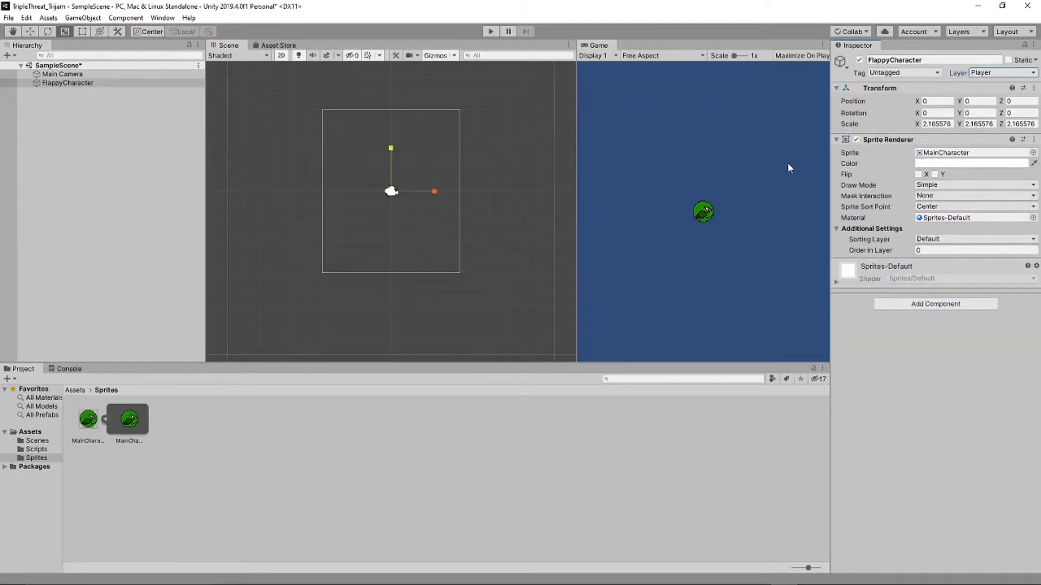
pyautogui.click(935, 304)
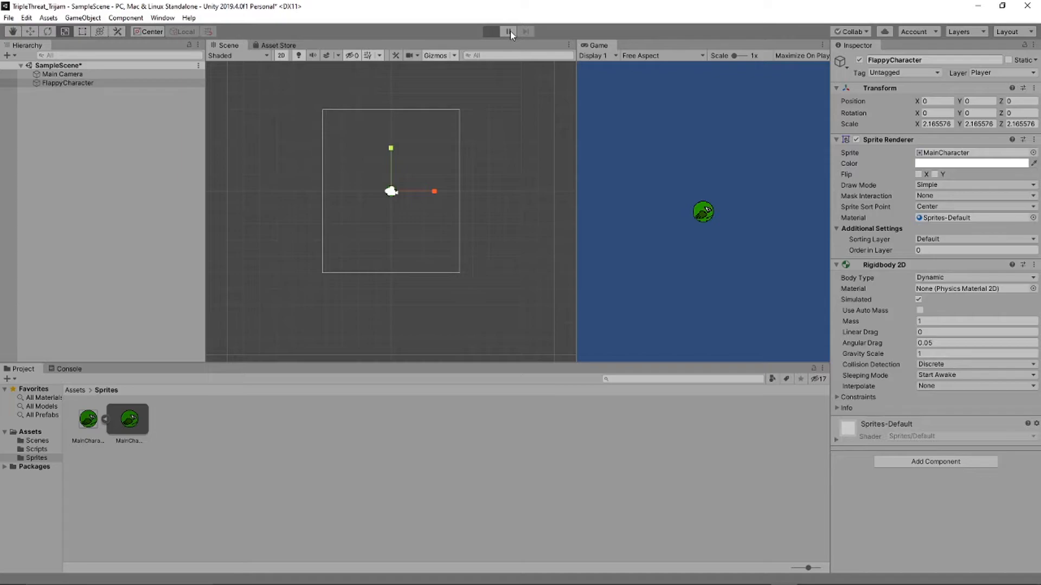
# Create an empty Blocker object with a Box Collider 2D and open PlayerController.cs
pyautogui.click(491, 32)
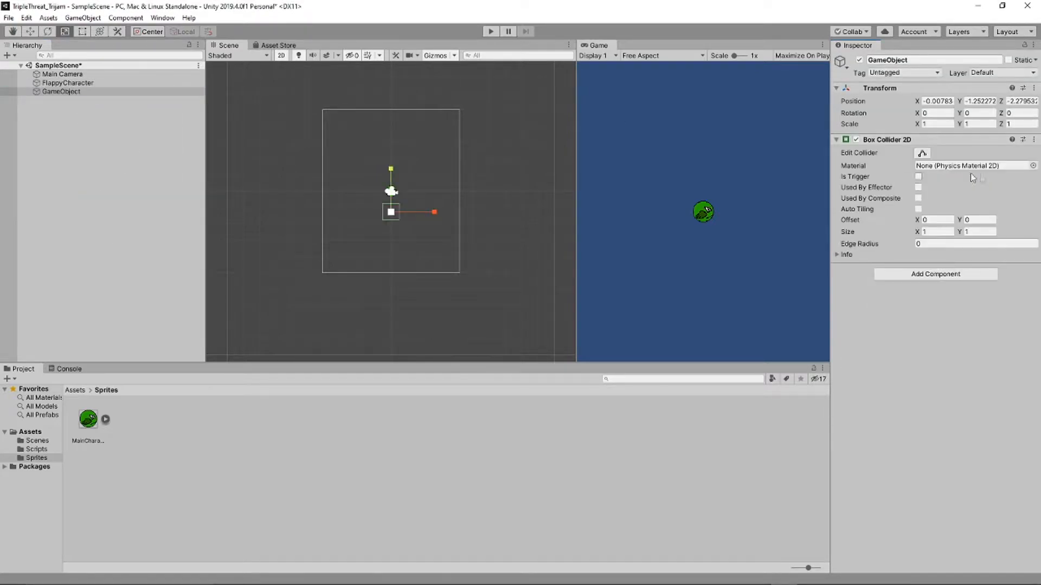
pyautogui.click(68, 82)
pyautogui.write('Blocker')
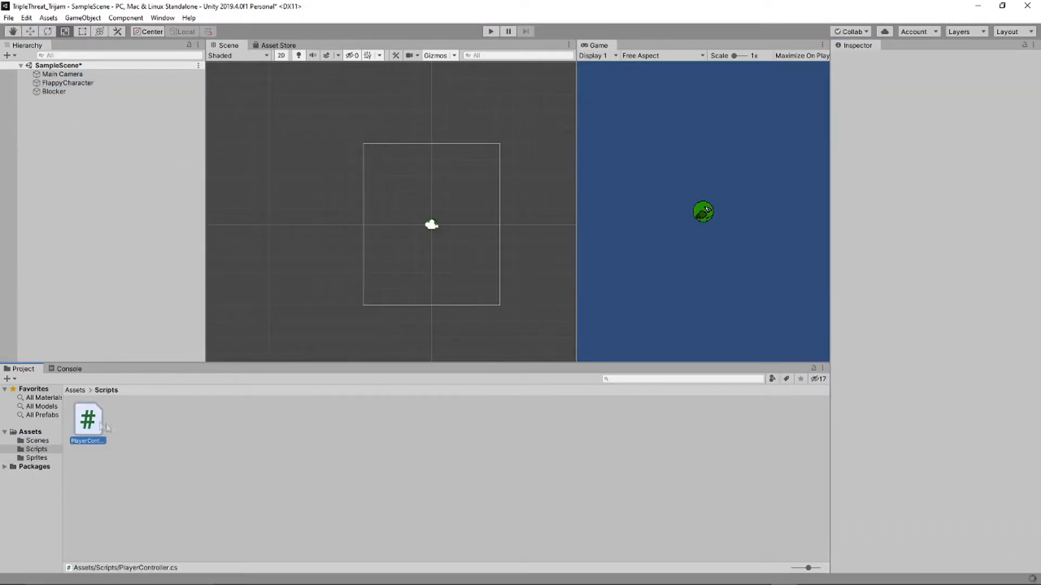
pyautogui.doubleClick(87, 421)
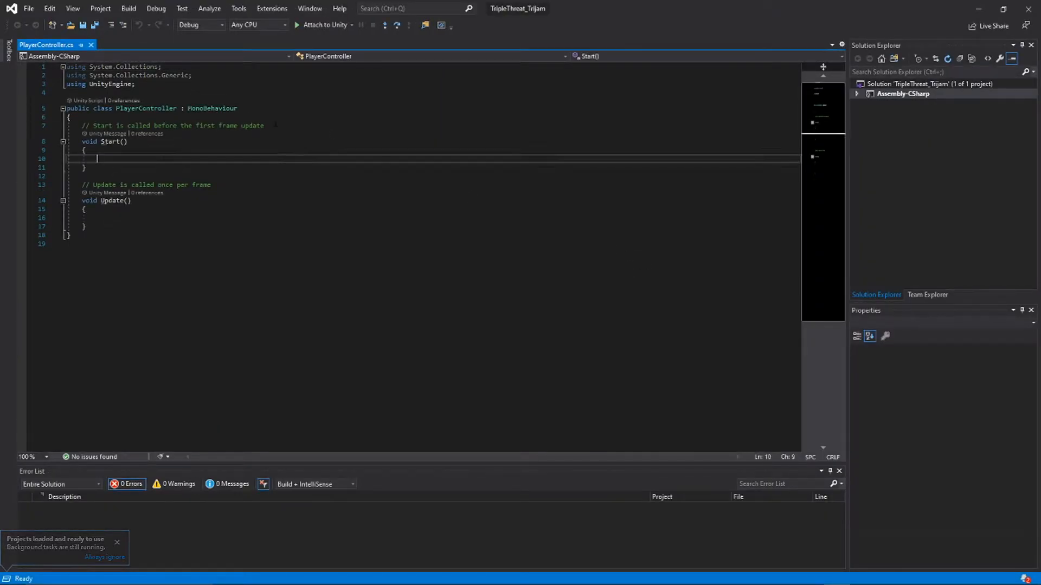
# Declare public float speed and jumpForce fields plus a private Rigidbody2D field
pyautogui.write('public float horiz_speed;')
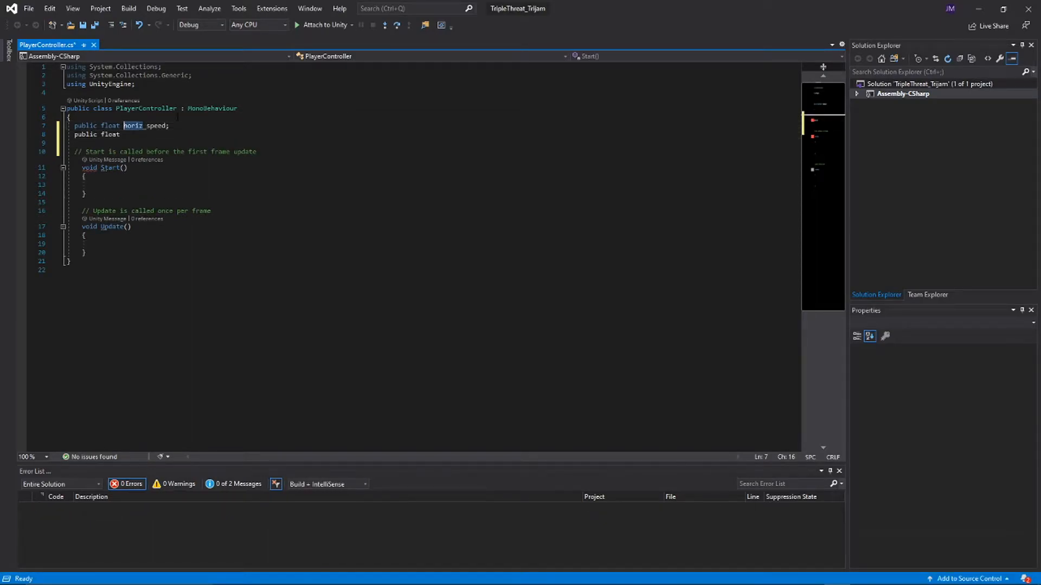
pyautogui.write('jumpForce;')
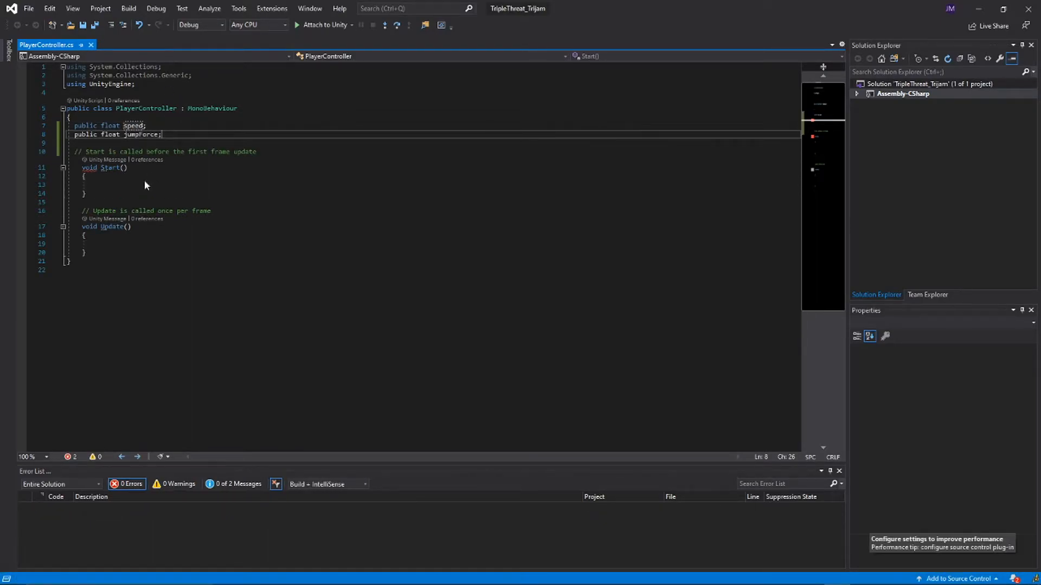
pyautogui.write('private Rigidbody2d')
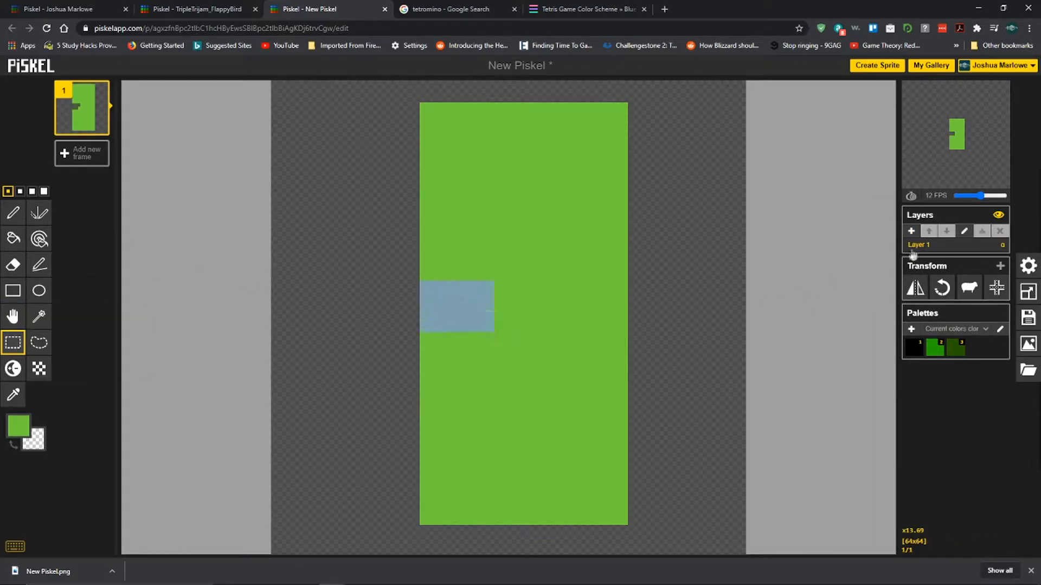
# Delete the rectangular selection along the green block's left edge
pyautogui.click(910, 231)
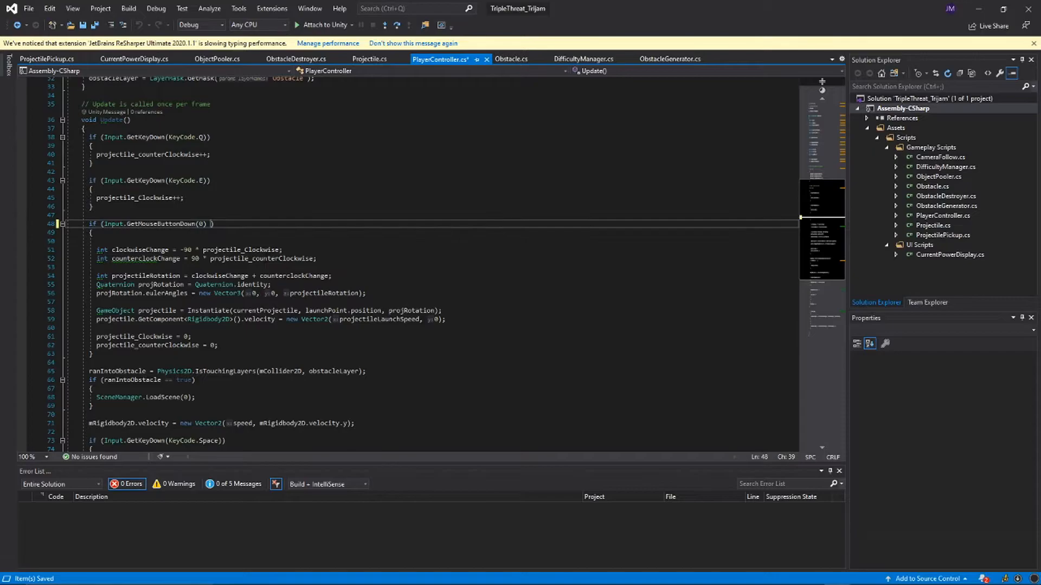
# Add && currentProjectile != null to the GetMouseButtonDown(0) firing condition on line 48
pyautogui.write('&& currentProjectile != null')
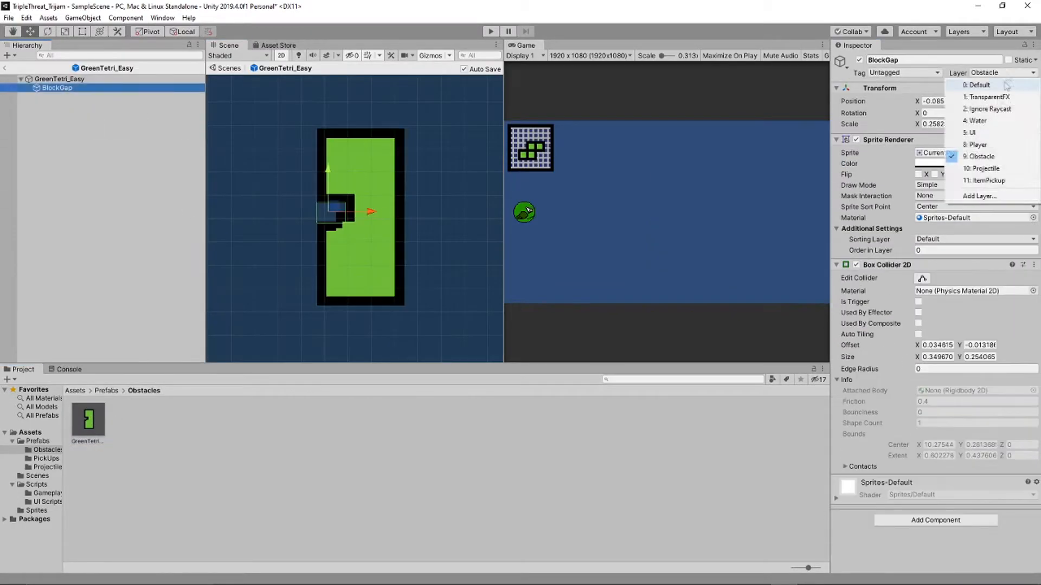
# Add a BlockGap layer and edit the GreenTetri_PowerUp prefab's trigger Box Collider 2D
pyautogui.click(979, 195)
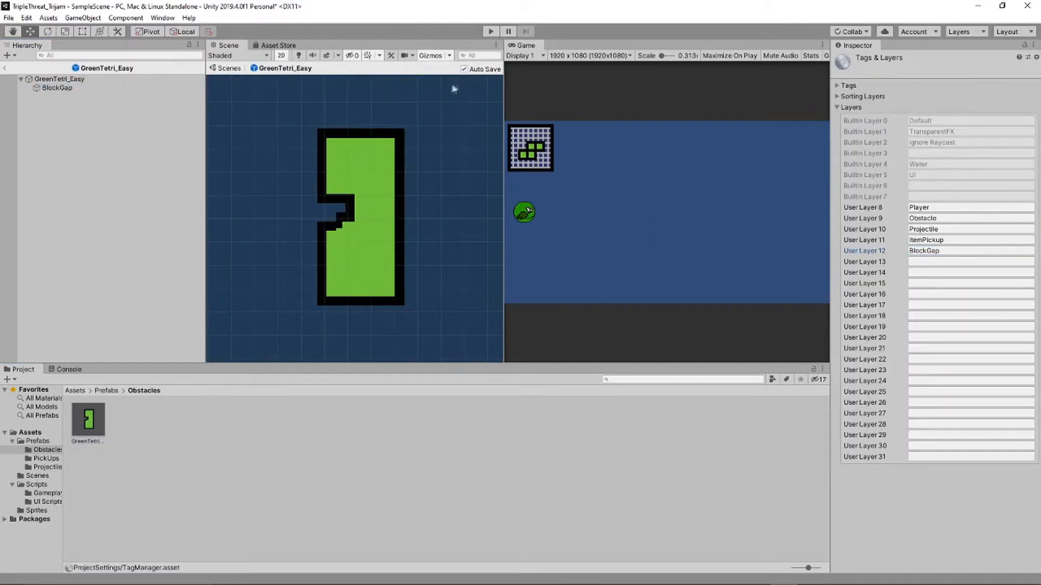
pyautogui.click(56, 86)
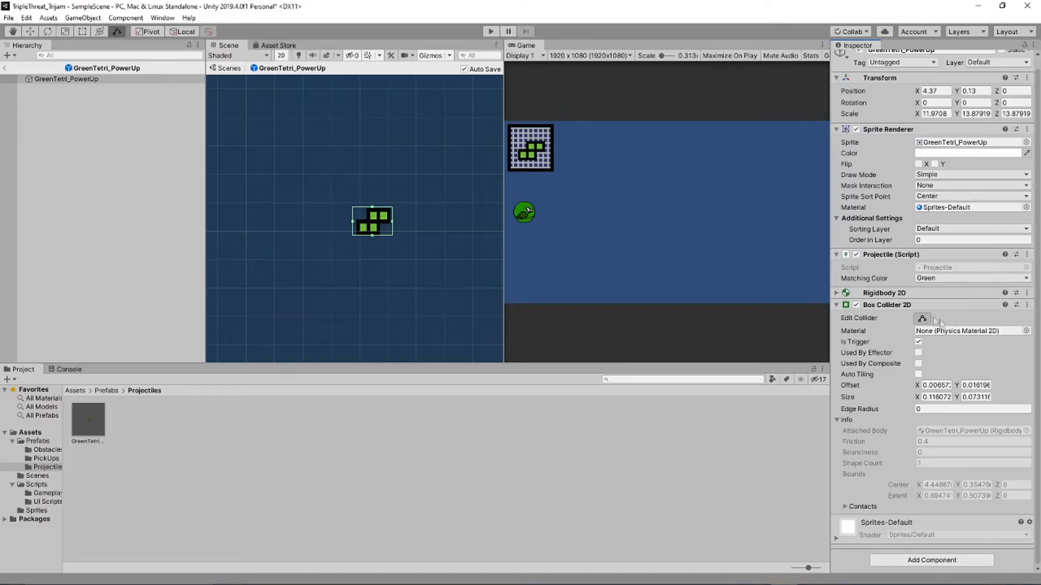
pyautogui.click(87, 421)
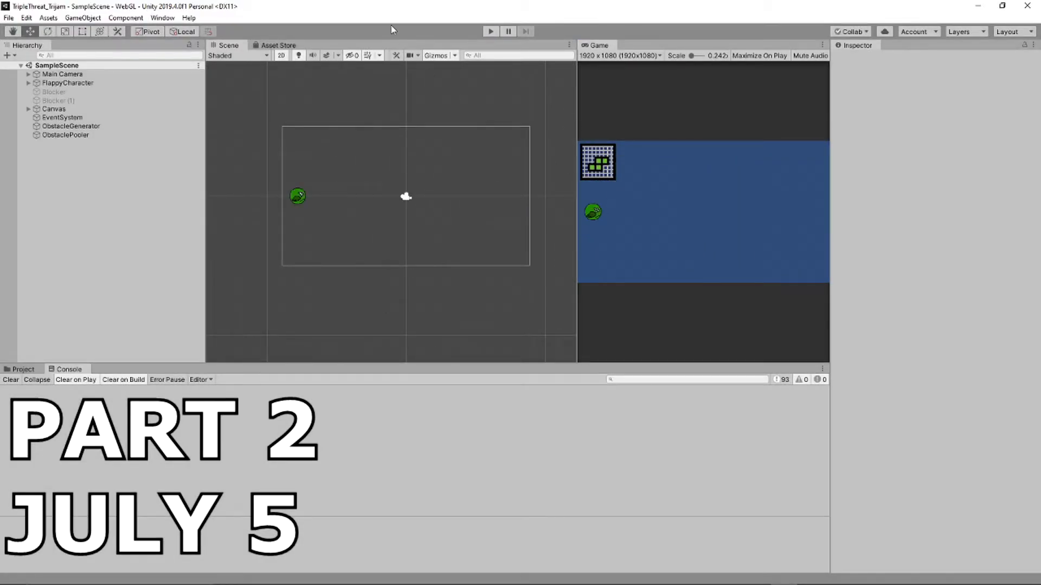
# Exit prefab mode back to SampleScene in the Hierarchy
pyautogui.click(70, 126)
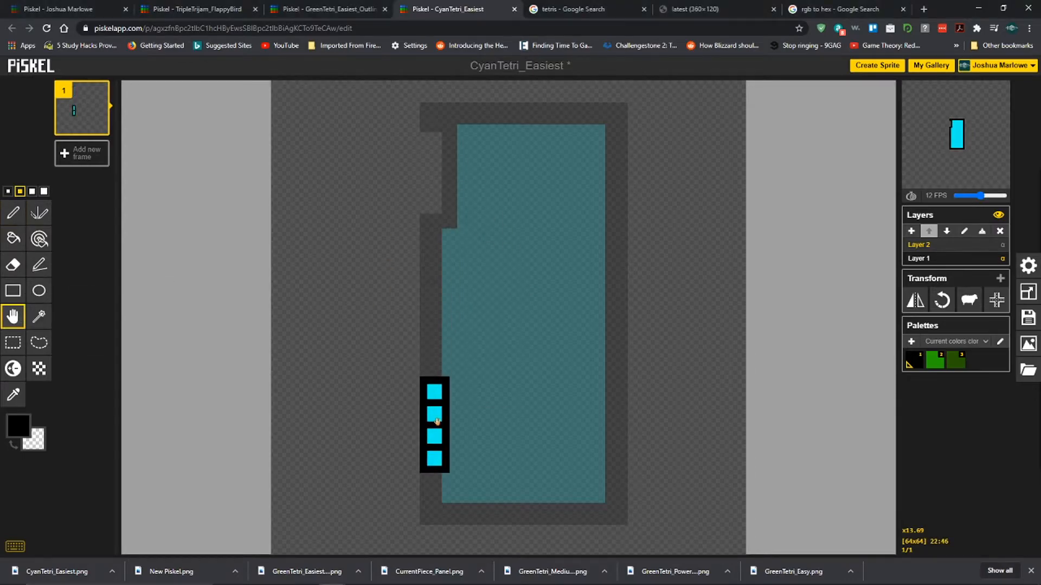
# Switch to the BlueTetri_Easiest sprite in Piskel and select the pen tool
pyautogui.click(941, 301)
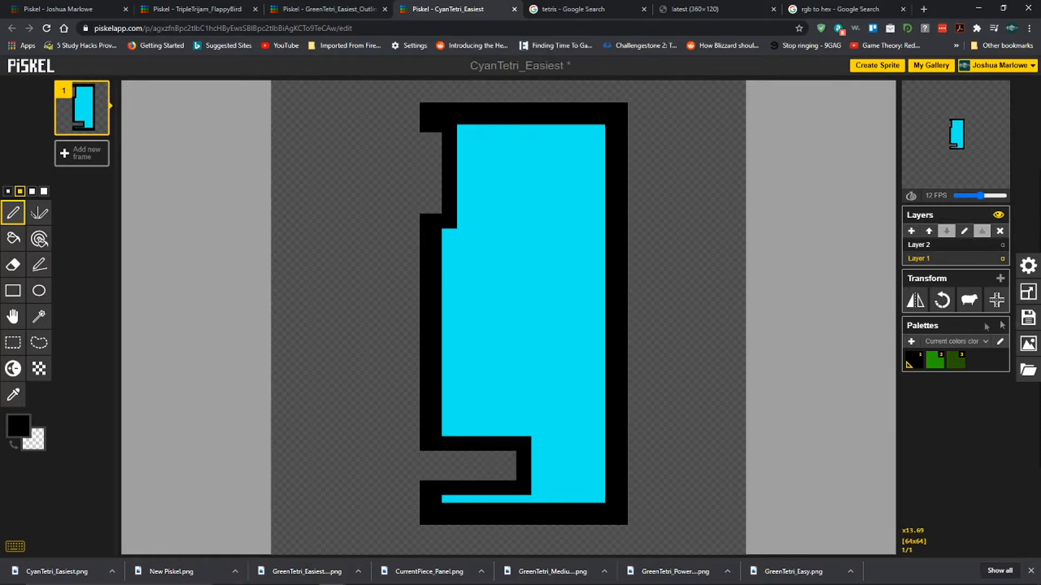
pyautogui.click(877, 343)
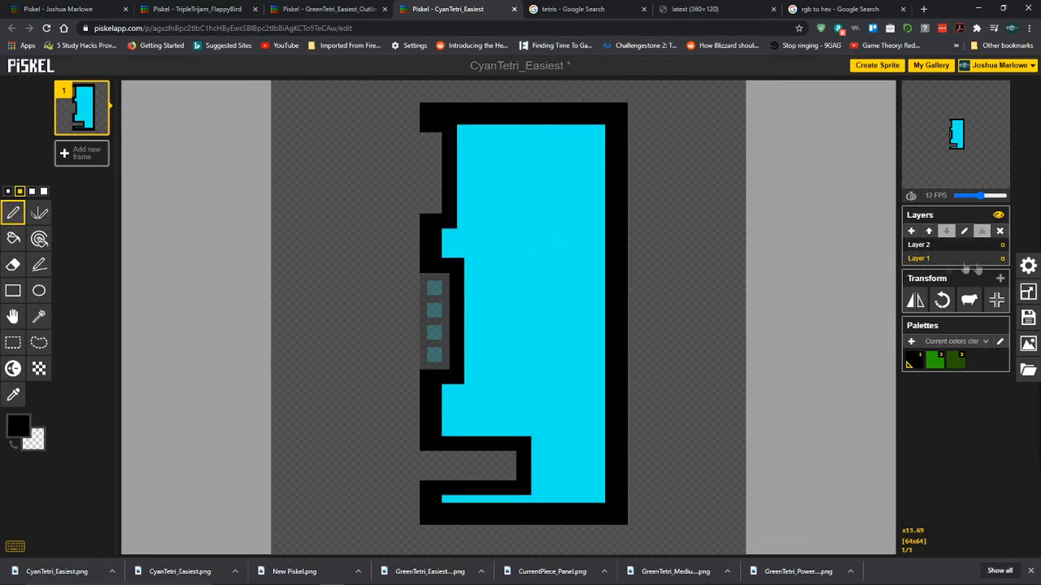
pyautogui.click(877, 317)
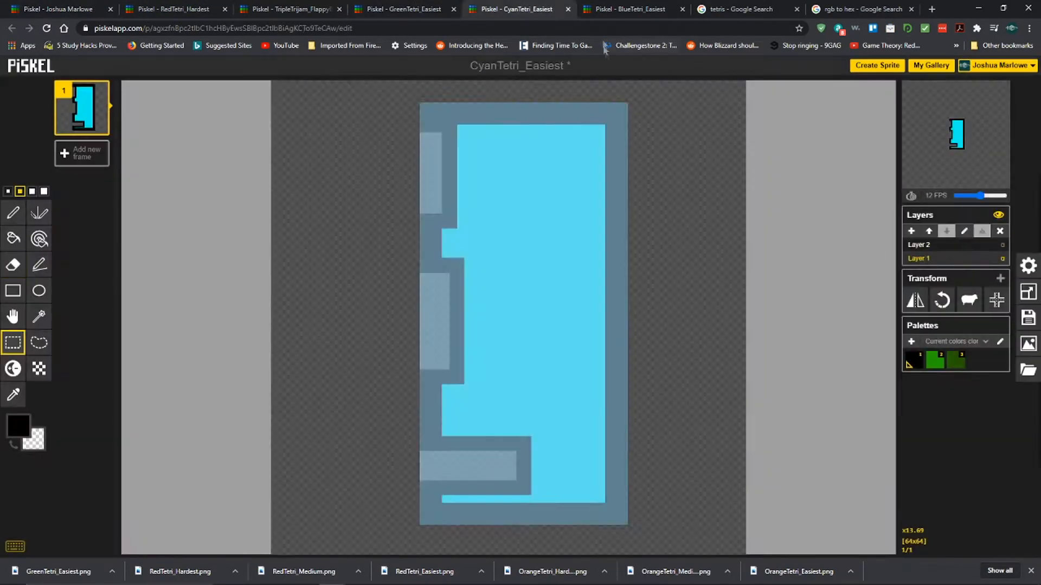
pyautogui.click(627, 9)
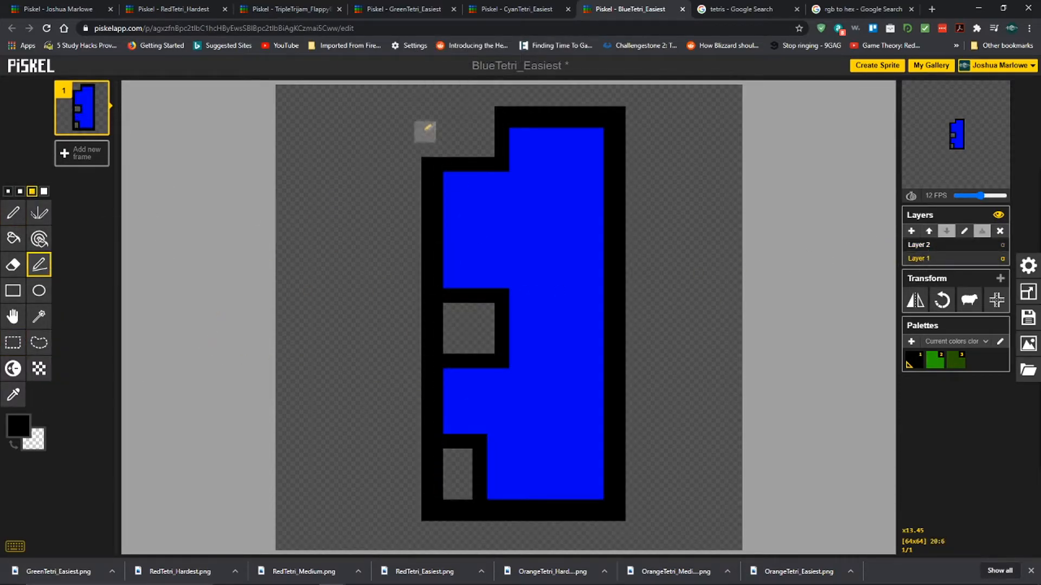
pyautogui.click(17, 426)
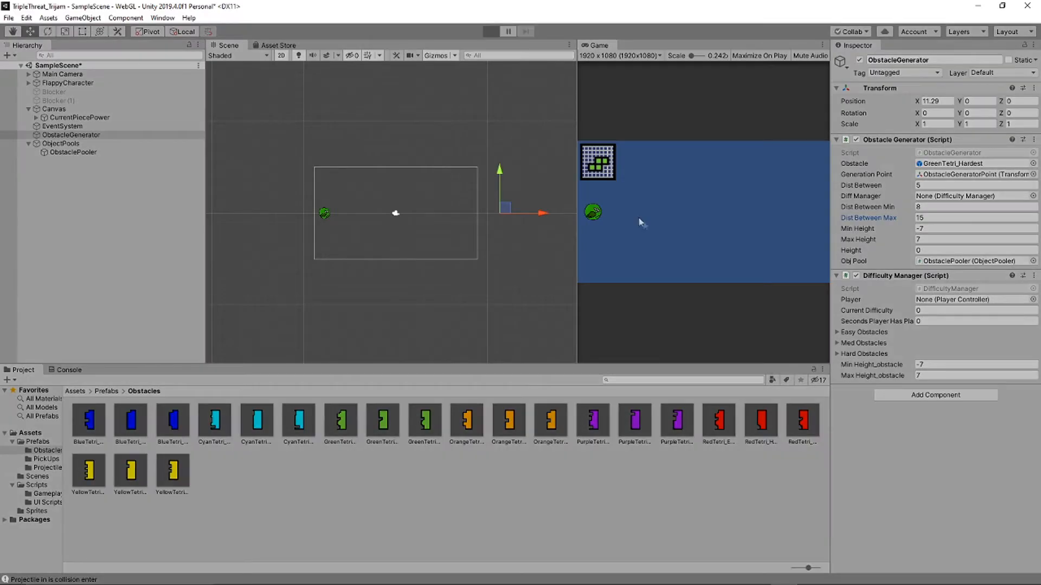
pyautogui.click(490, 32)
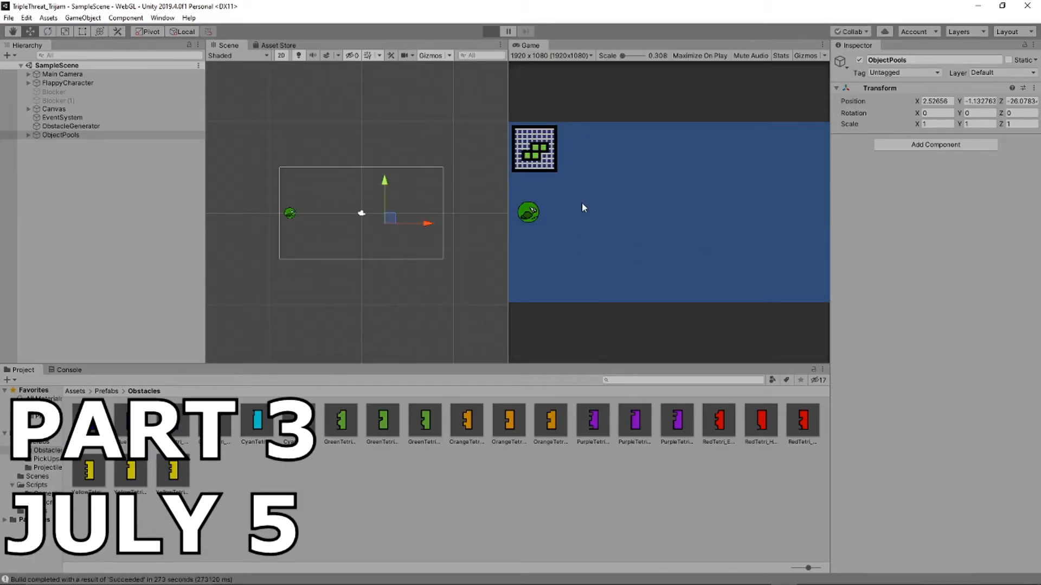
pyautogui.moveTo(598, 216)
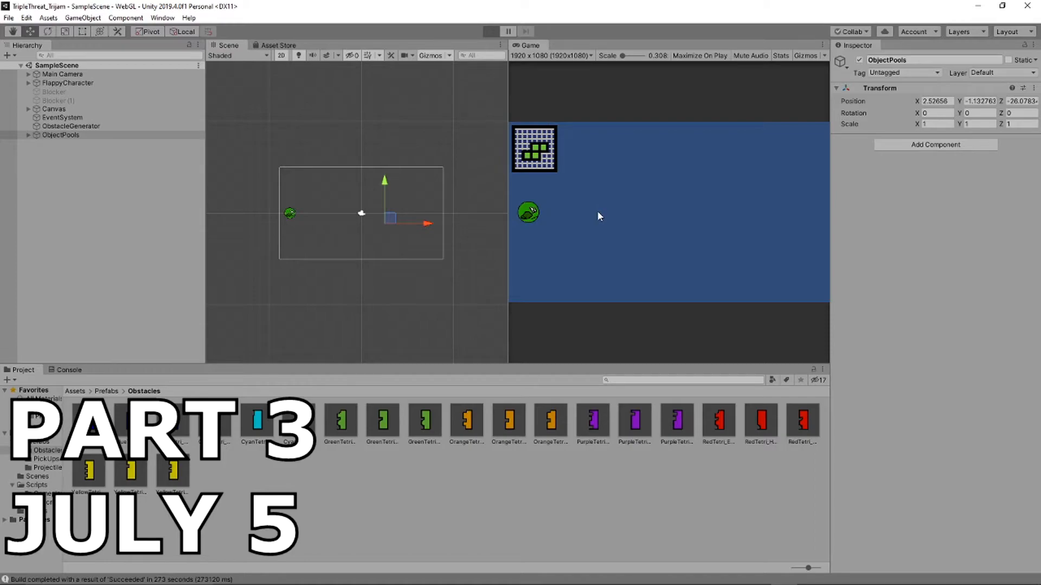
pyautogui.moveTo(563, 213)
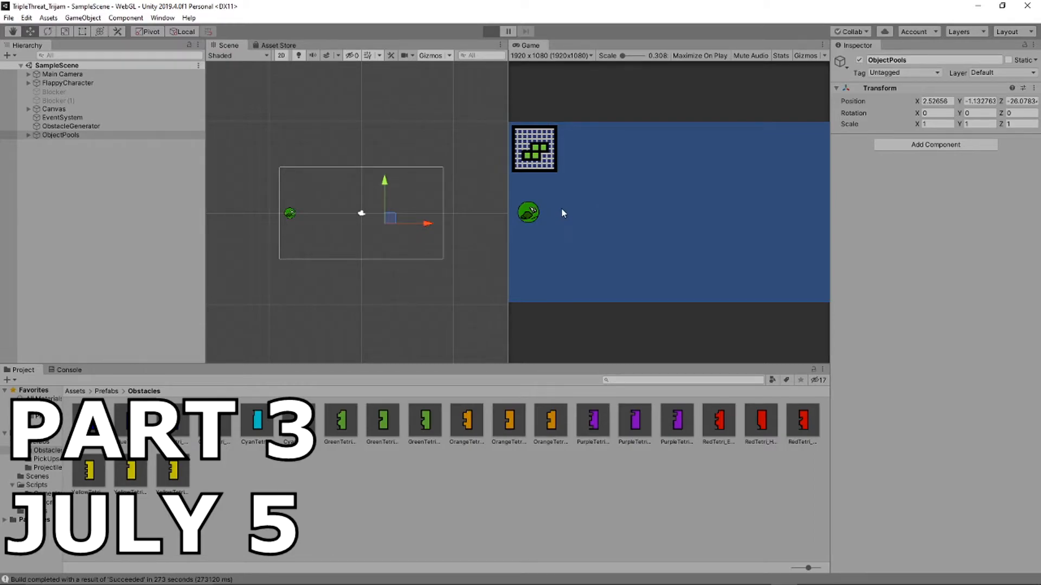
pyautogui.click(491, 31)
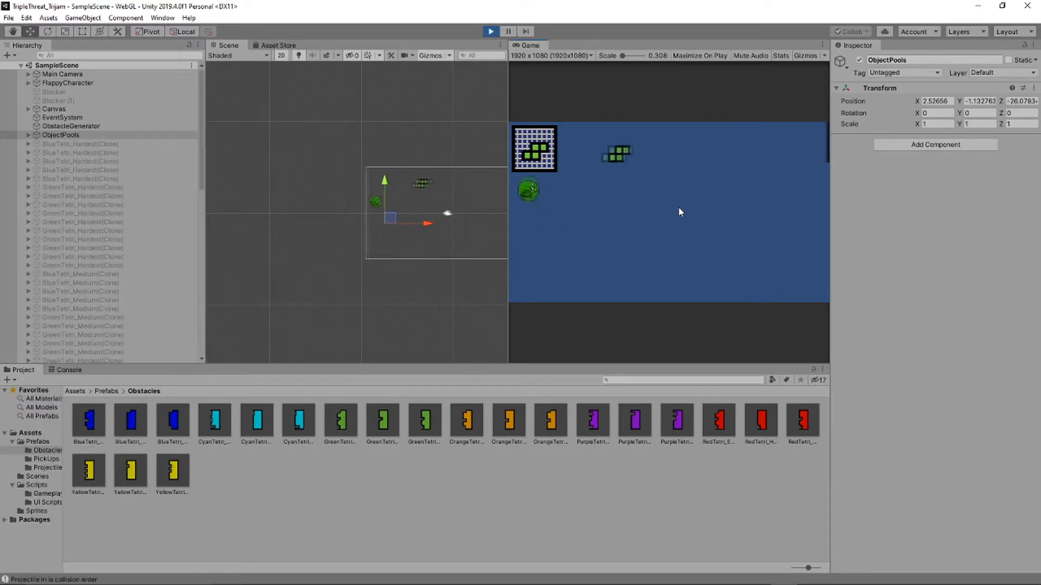
pyautogui.click(490, 32)
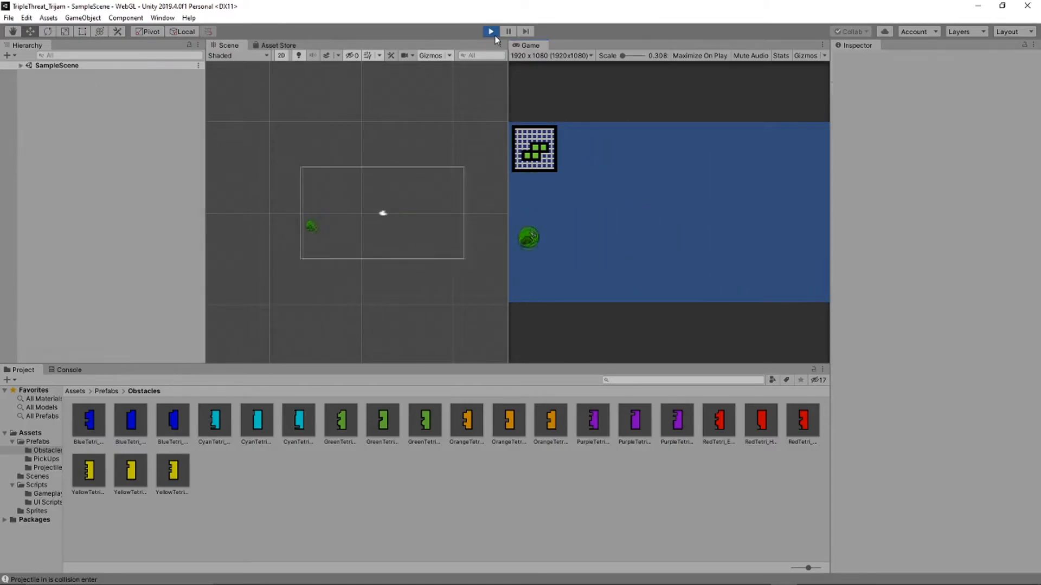
pyautogui.click(490, 31)
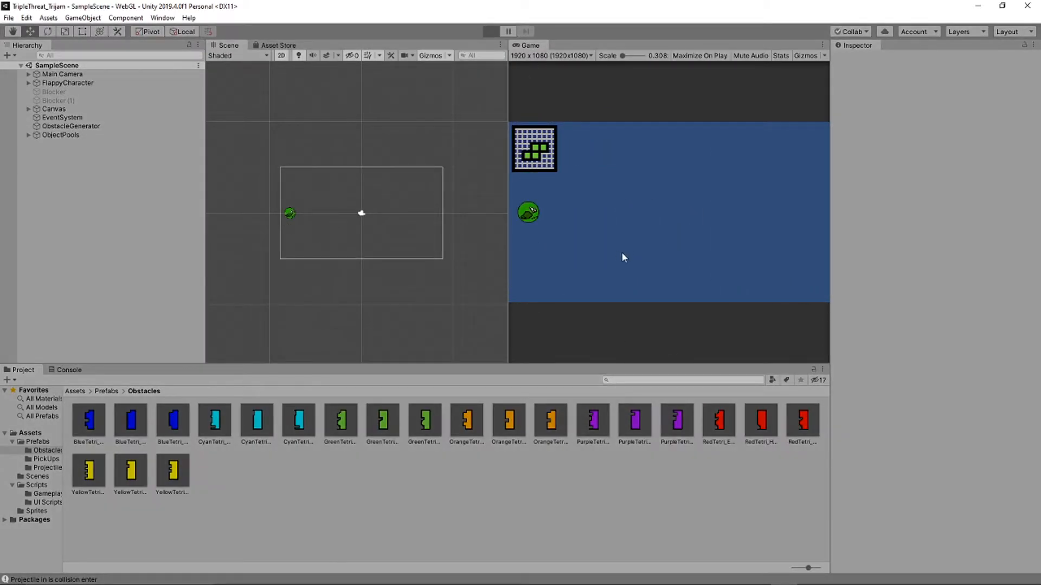
pyautogui.click(490, 31)
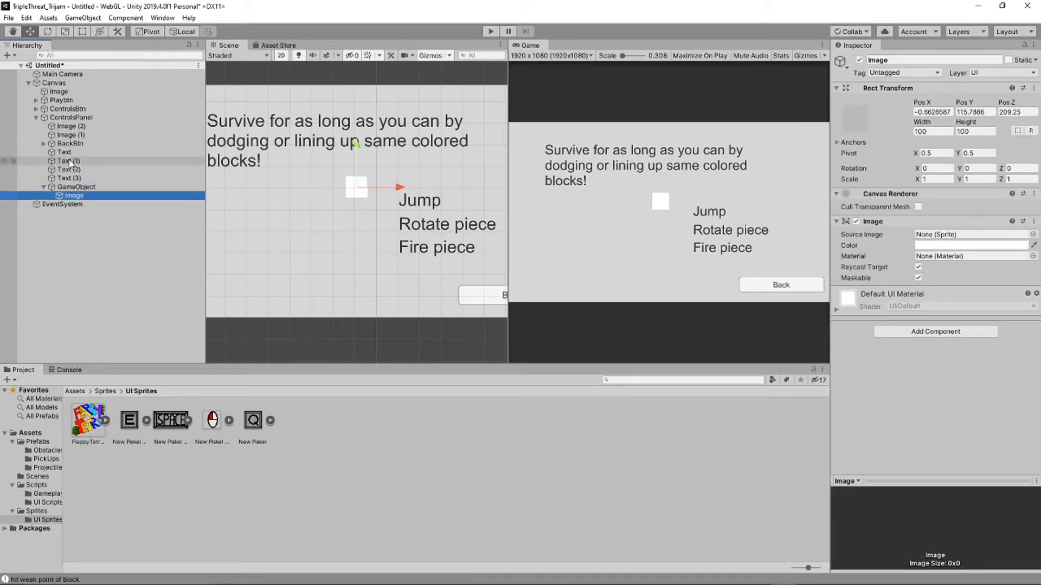
# Add Image objects under ControlsPanel, placing the SPACE sprite beside the Jump label
pyautogui.click(76, 178)
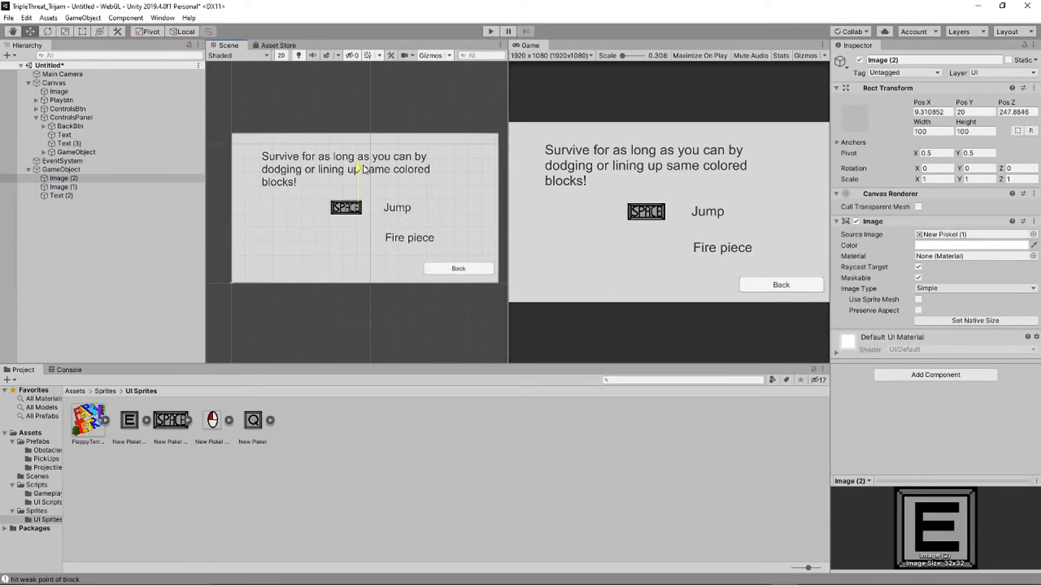
pyautogui.click(60, 196)
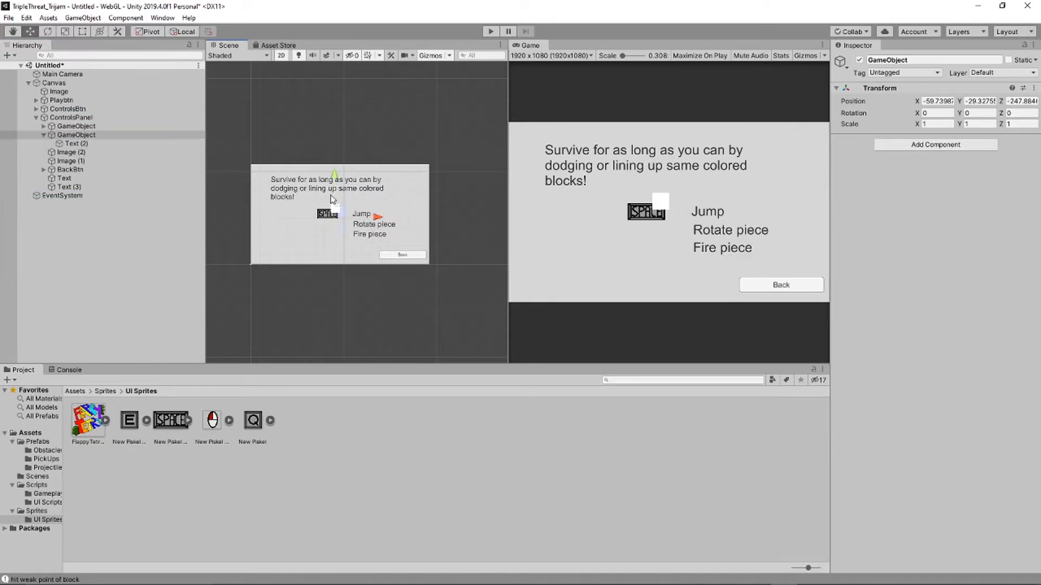
pyautogui.click(78, 160)
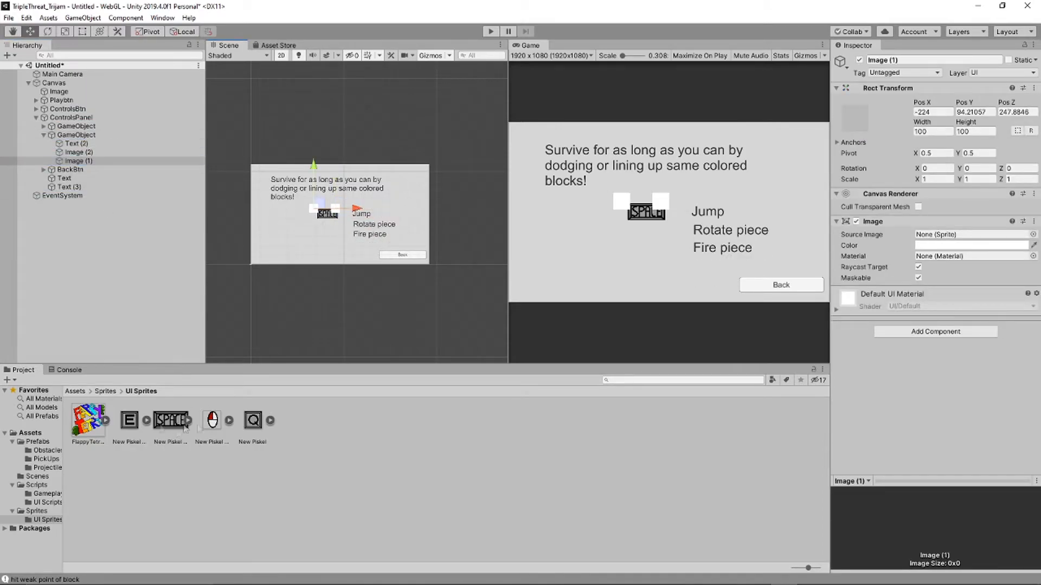
pyautogui.click(78, 152)
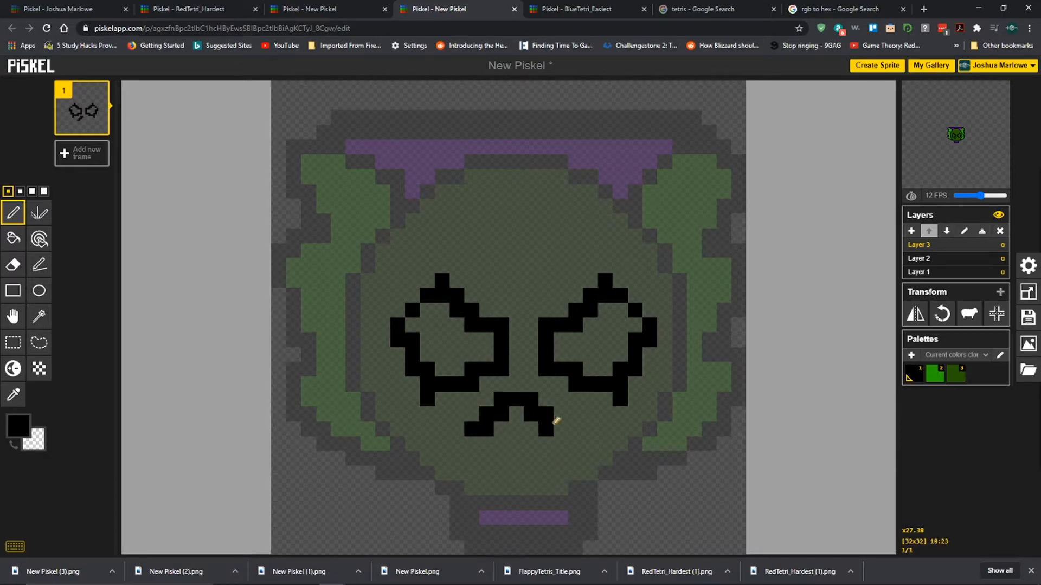
# Draw grey pupils and a black-outlined orange beak on Layer 3
pyautogui.click(514, 442)
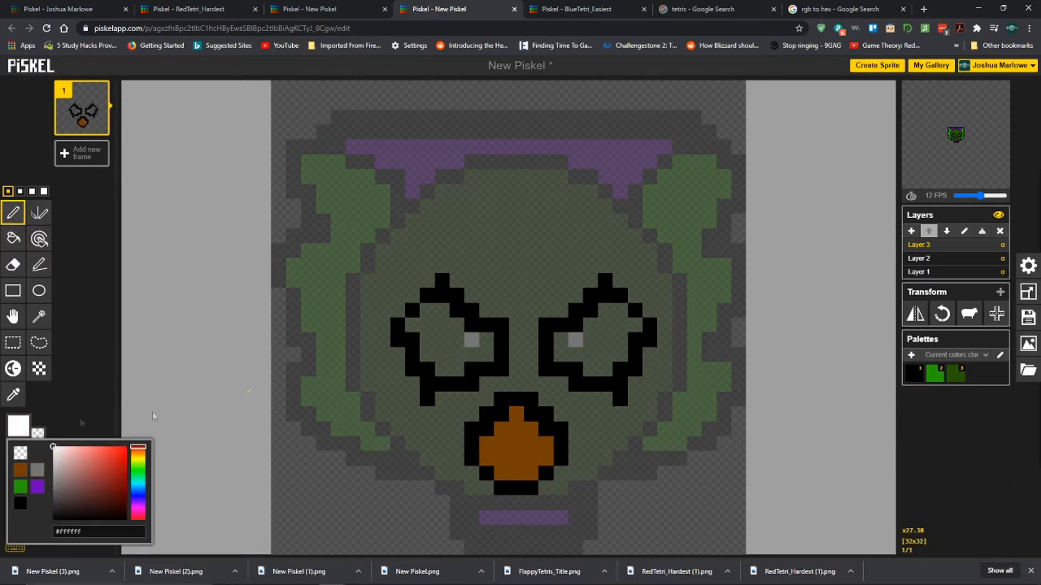
pyautogui.click(120, 465)
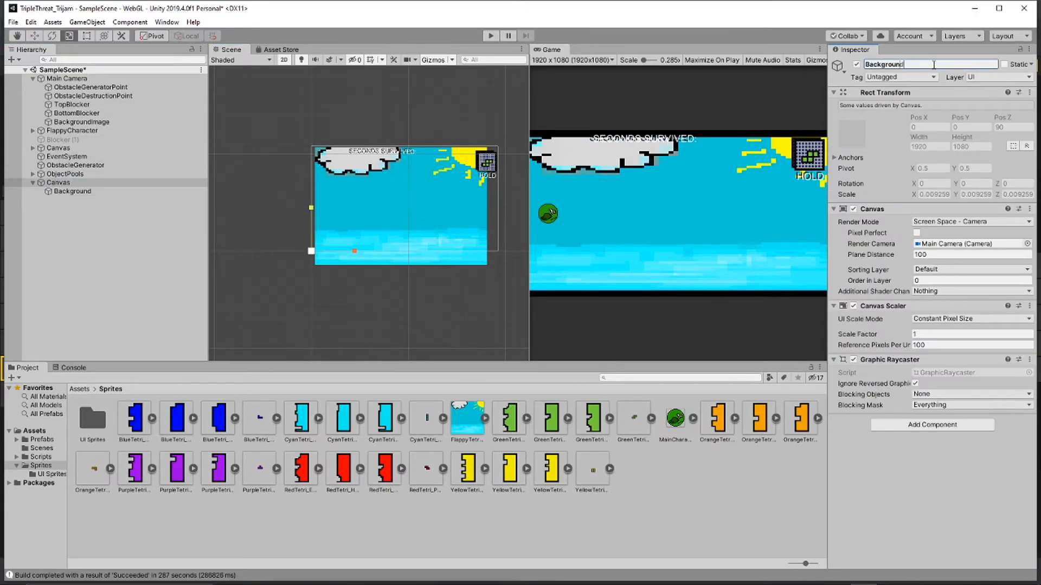
# Rename the second Canvas to BackgroundCanvas and select Timer_Title to check its placement
pyautogui.click(58, 148)
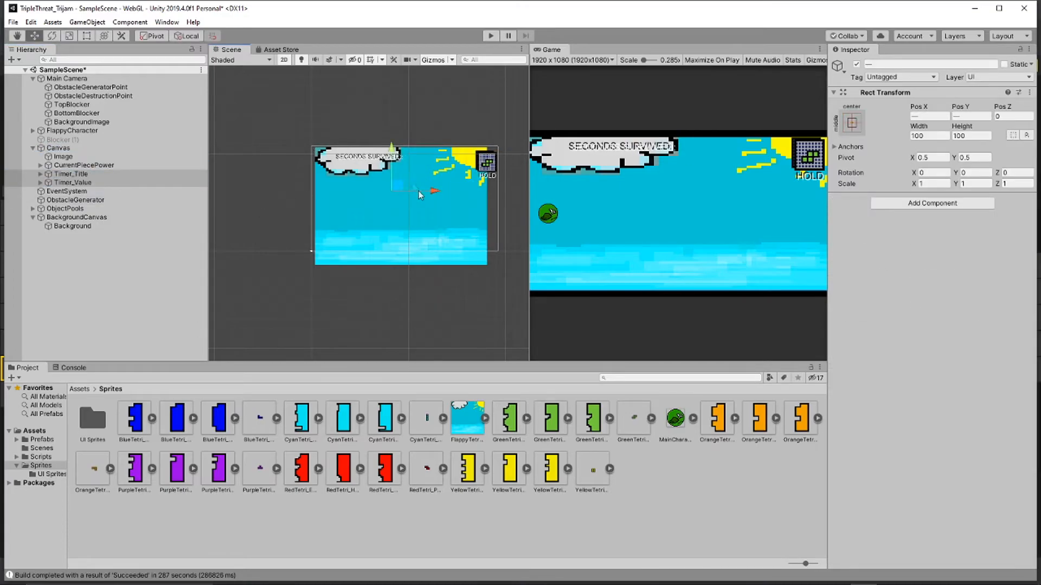
pyautogui.click(71, 174)
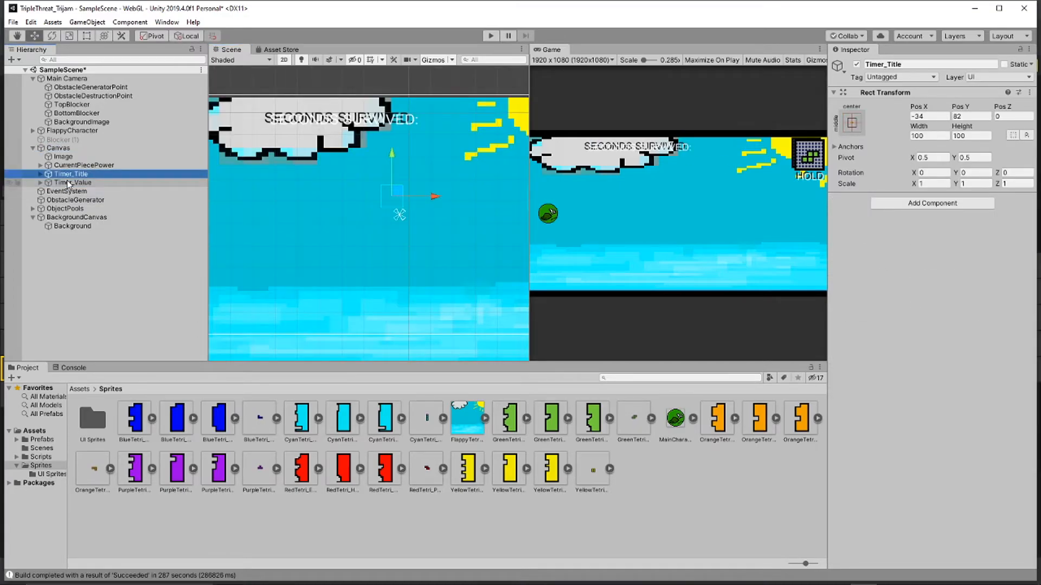